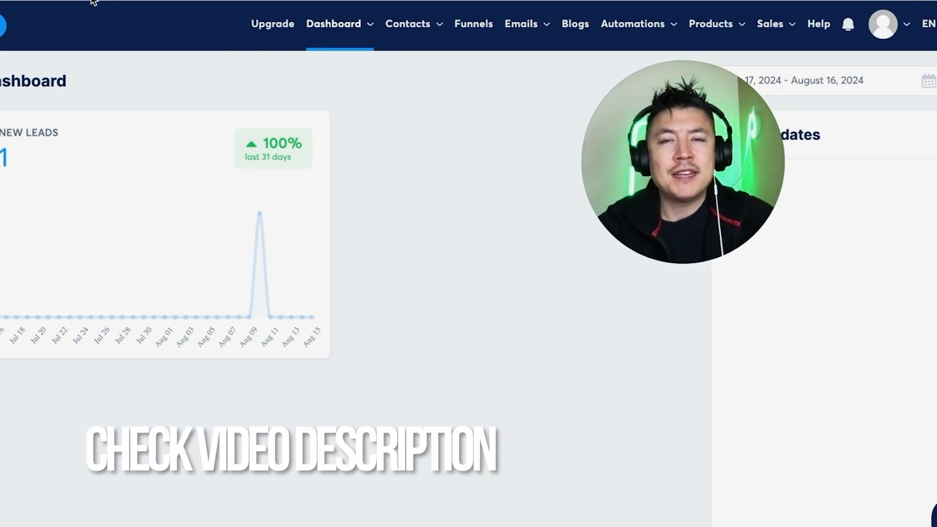
mouse_move(192, 77)
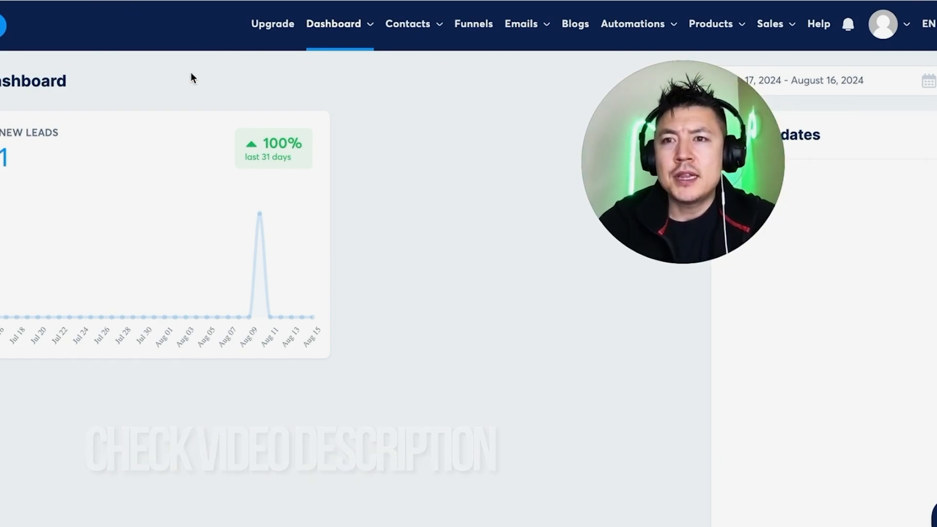
mouse_move(333, 81)
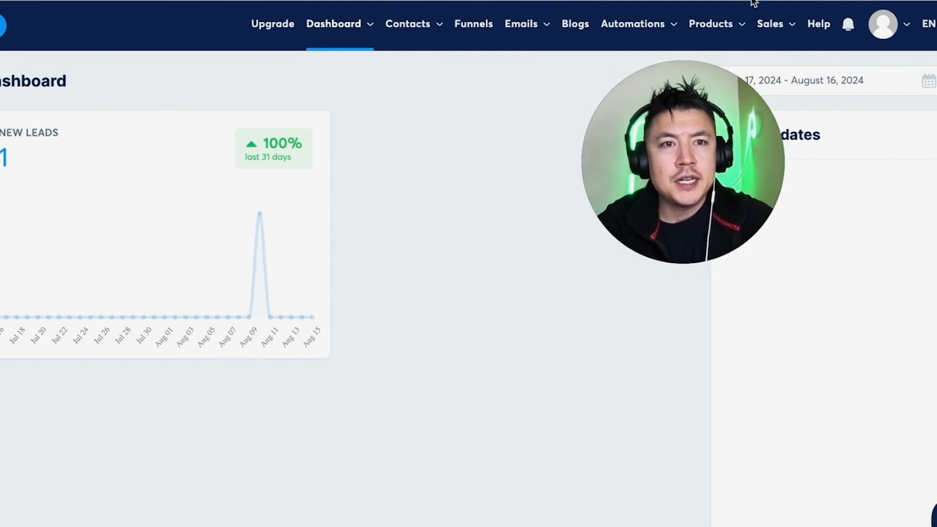
mouse_move(906, 30)
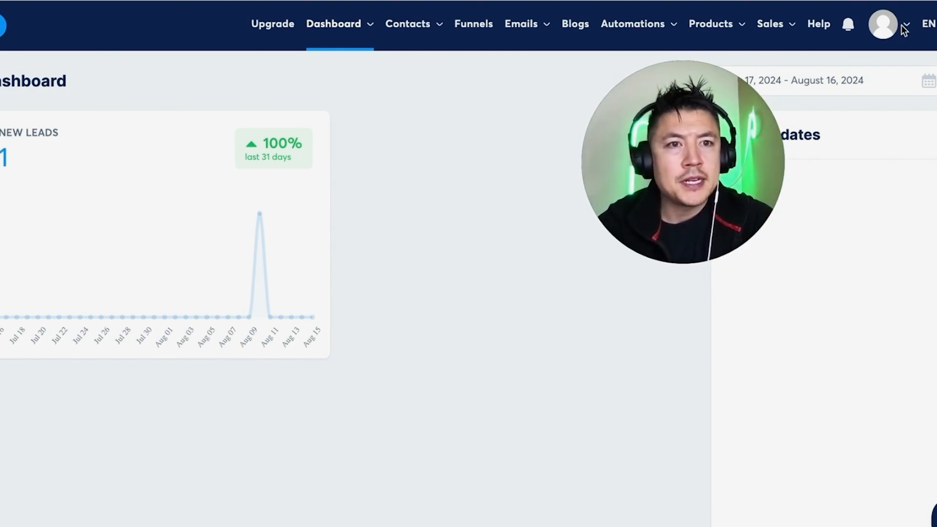
- Go to the account Settings from the profile avatar menu
left_click(883, 24)
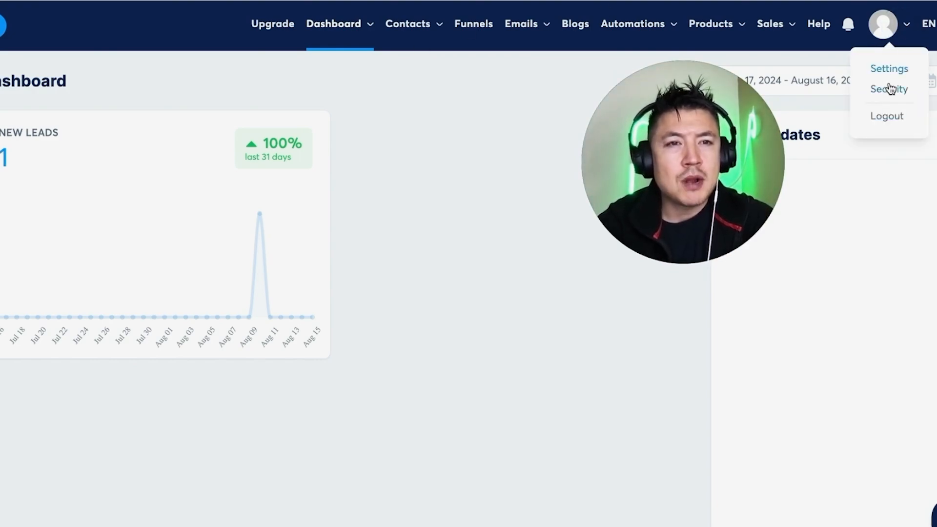
left_click(888, 69)
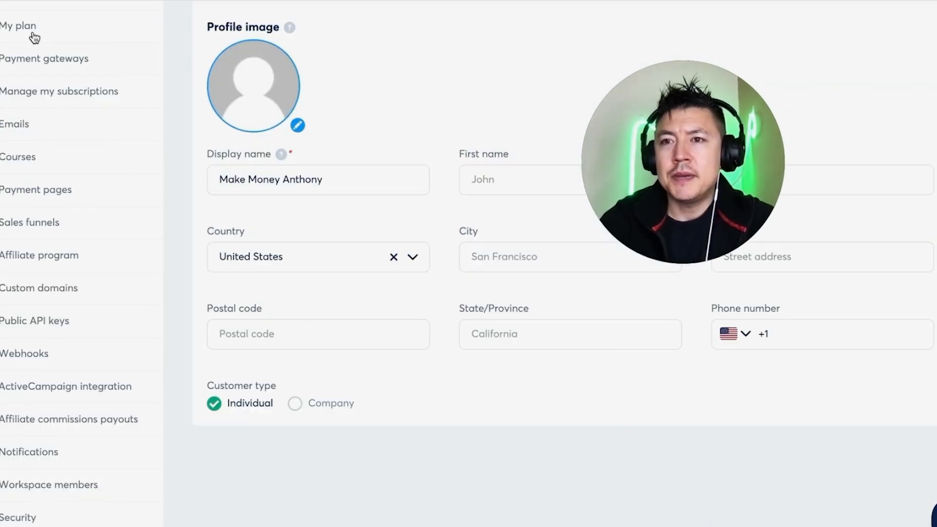
mouse_move(42, 434)
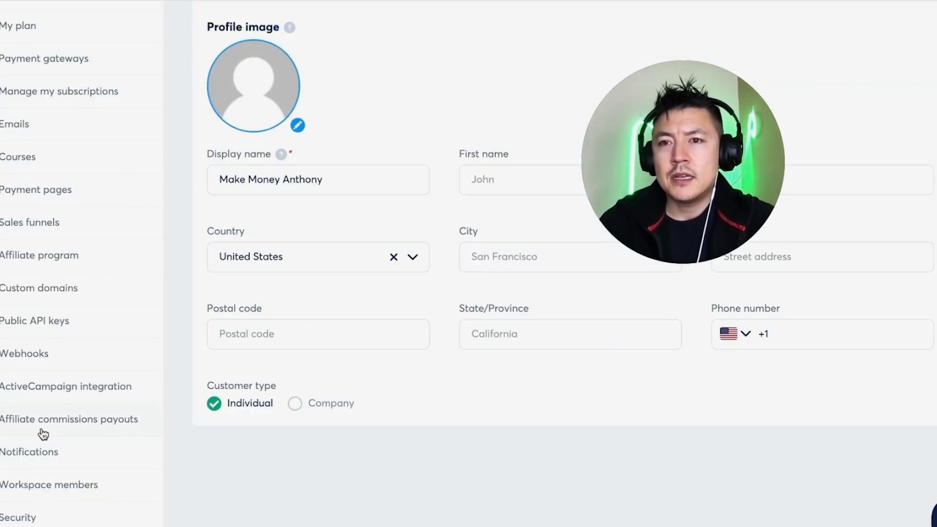
mouse_move(26, 62)
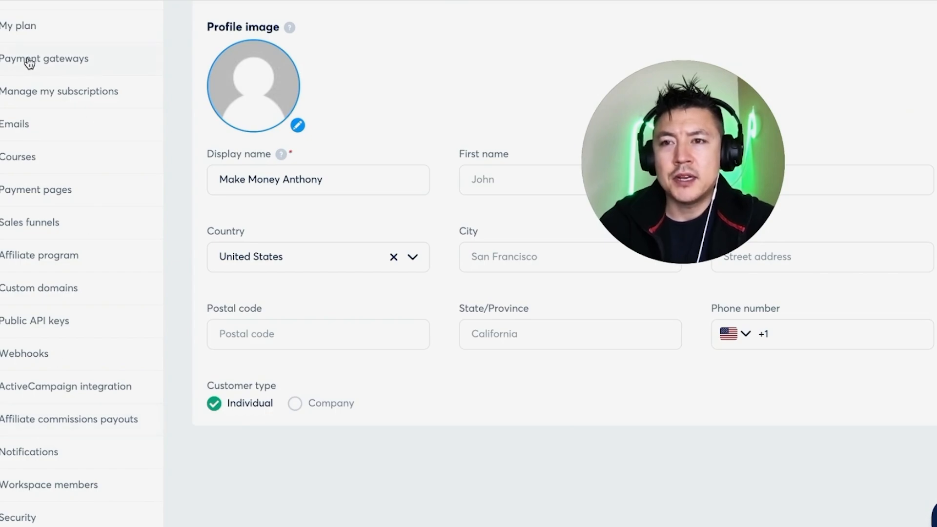
- Show the Payment gateways section listing Stripe, PayPal and other providers
left_click(45, 58)
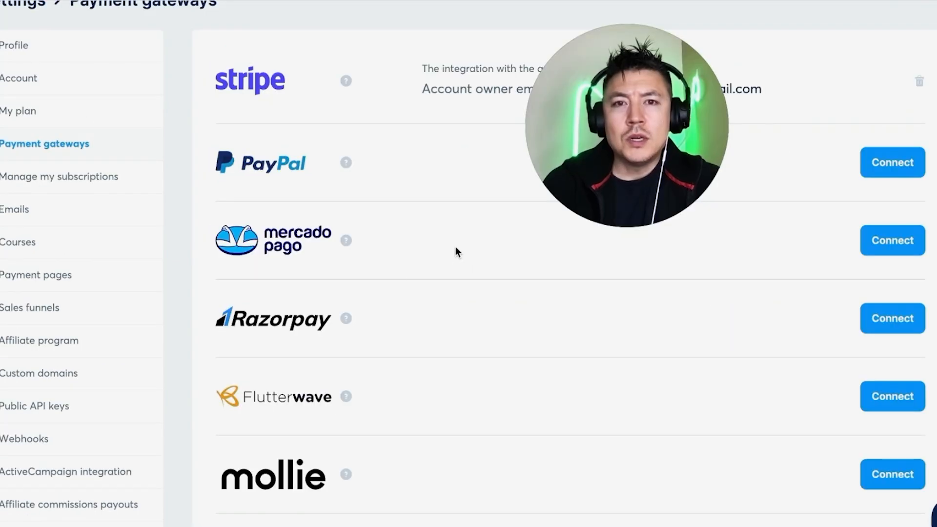
mouse_move(359, 374)
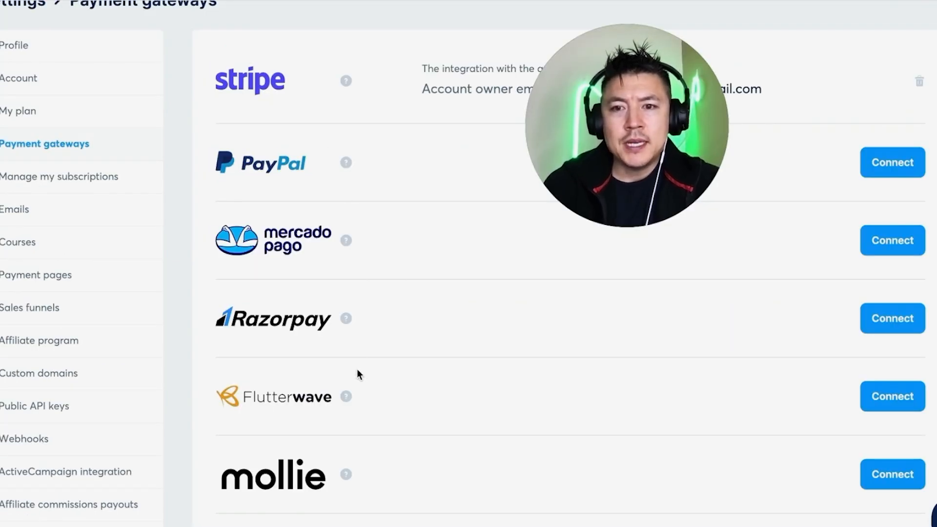
mouse_move(358, 94)
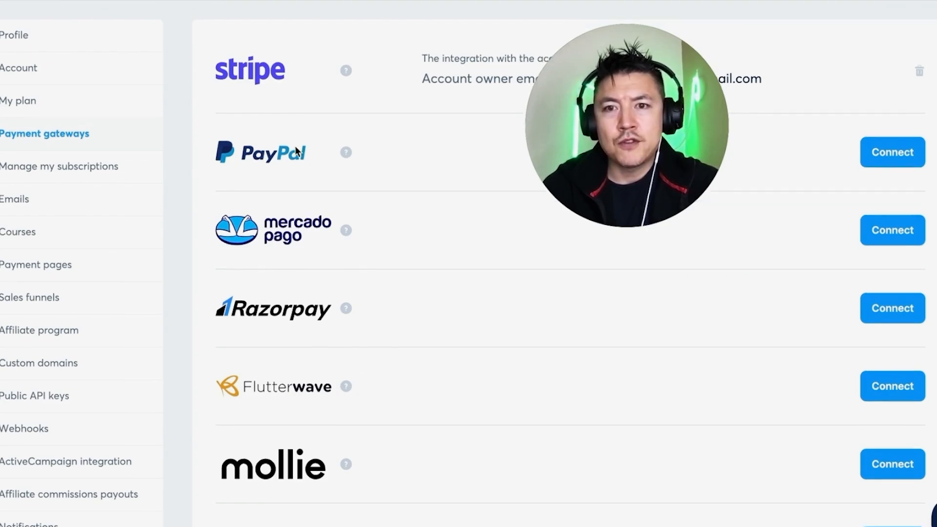
mouse_move(841, 324)
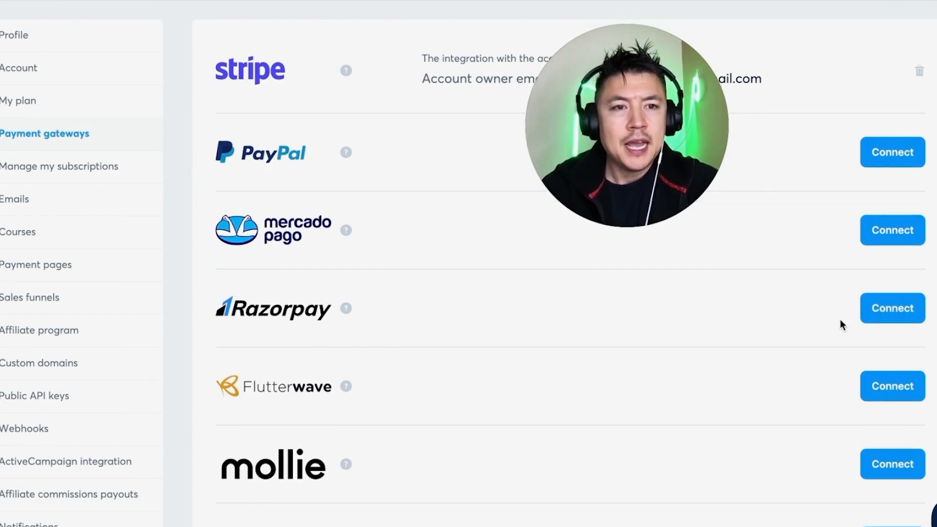
- Start connecting PayPal, bringing up the username/password/signature form
left_click(891, 152)
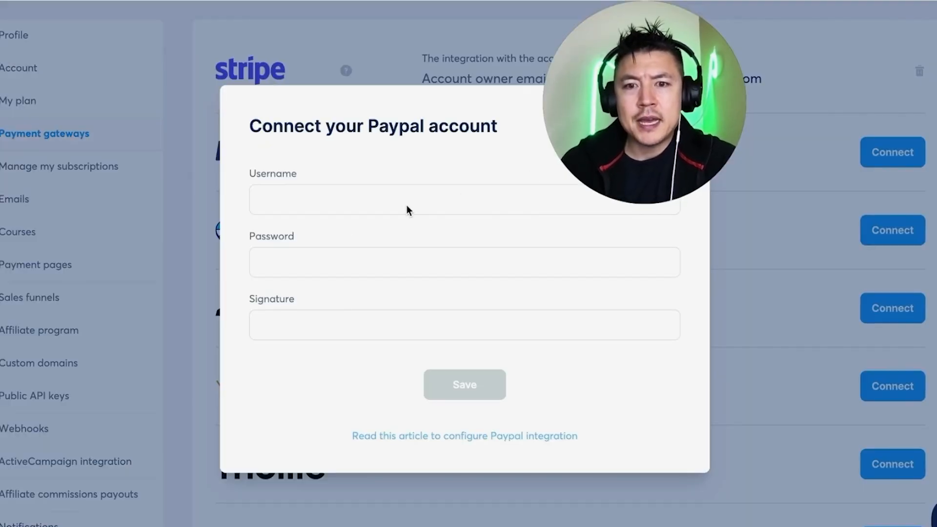
mouse_move(335, 210)
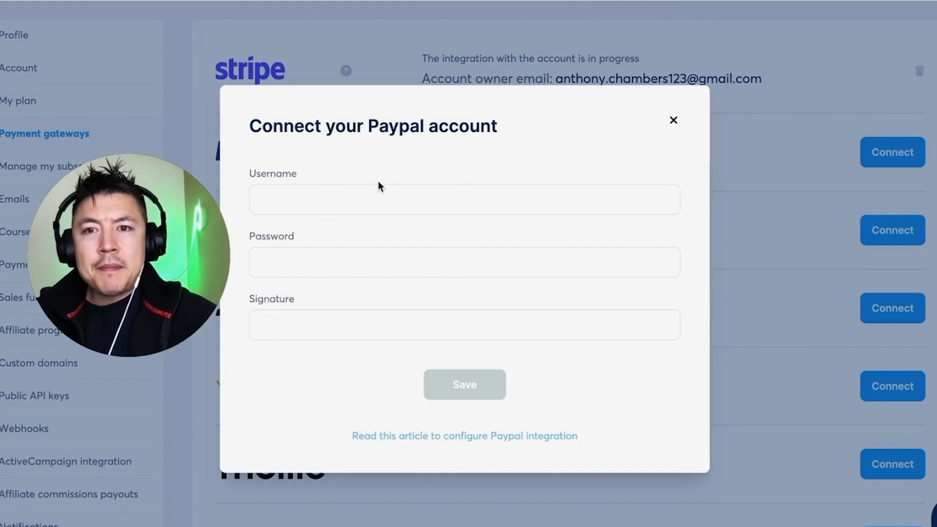
mouse_move(365, 211)
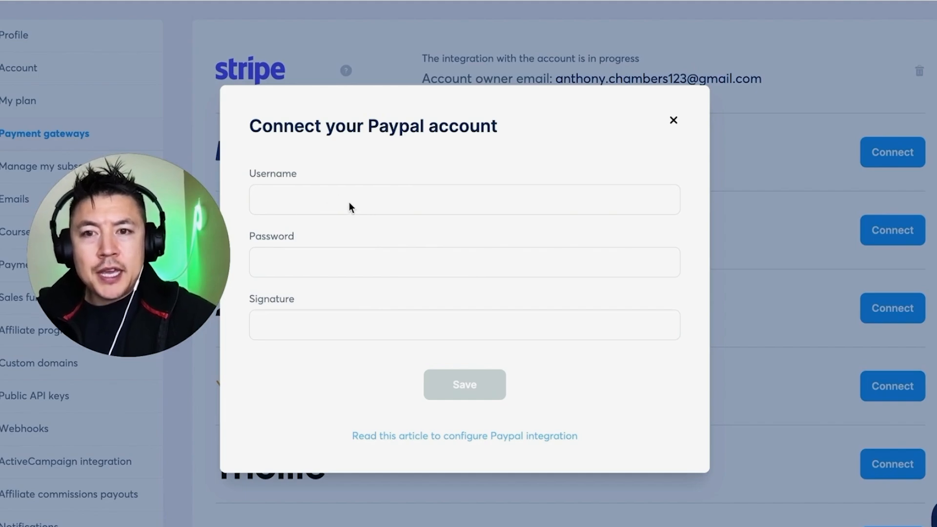
mouse_move(351, 335)
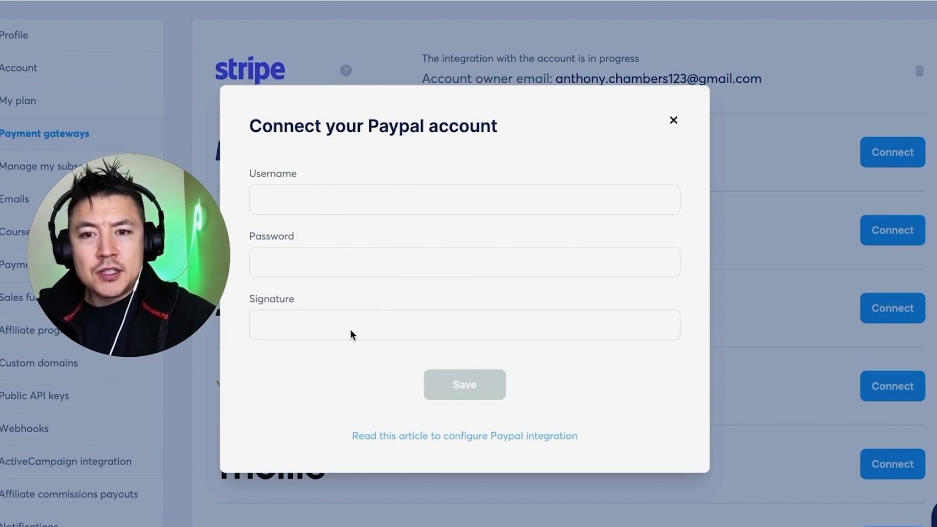
mouse_move(474, 306)
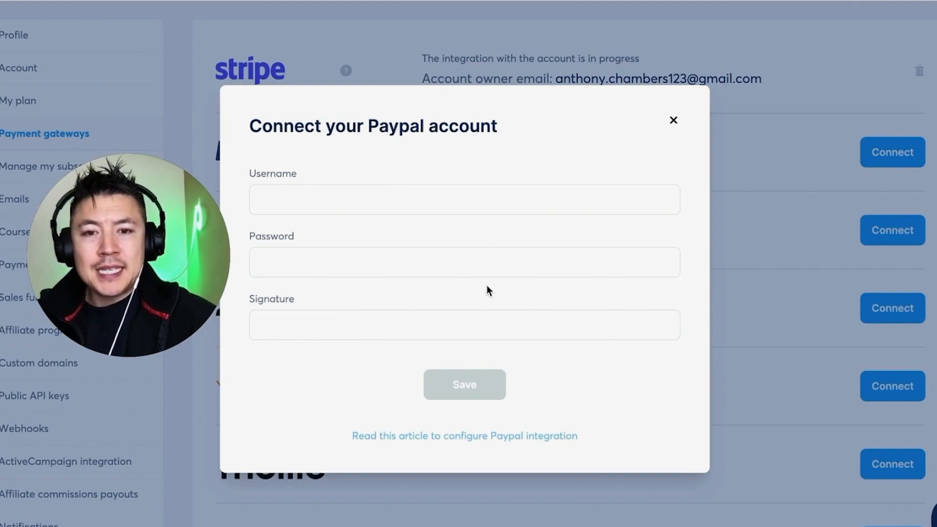
mouse_move(410, 440)
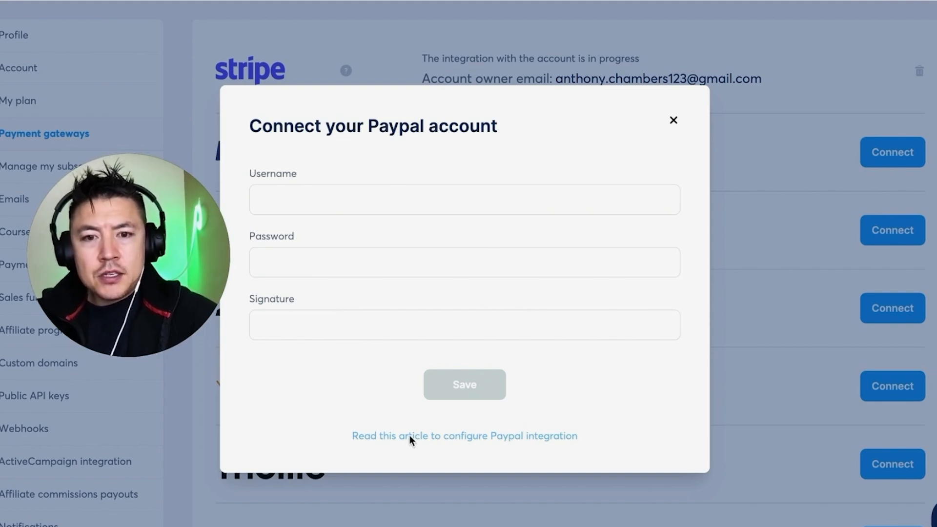
- Read the help article's steps for obtaining PayPal API credentials
left_click(463, 436)
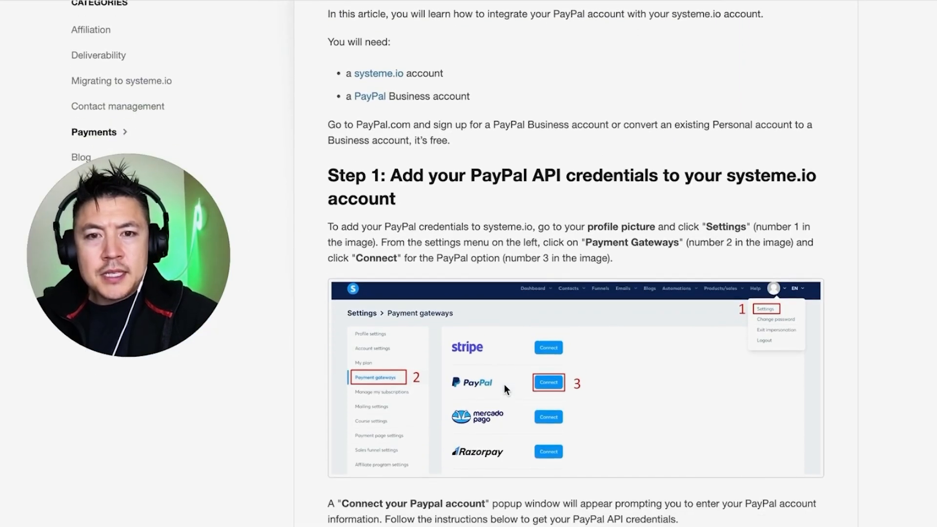
scroll("down", 3)
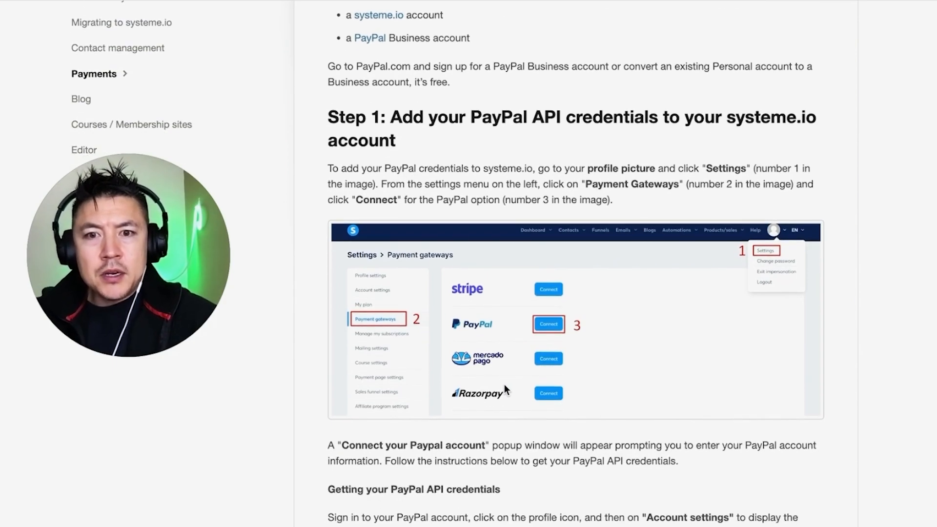
scroll("down", 3)
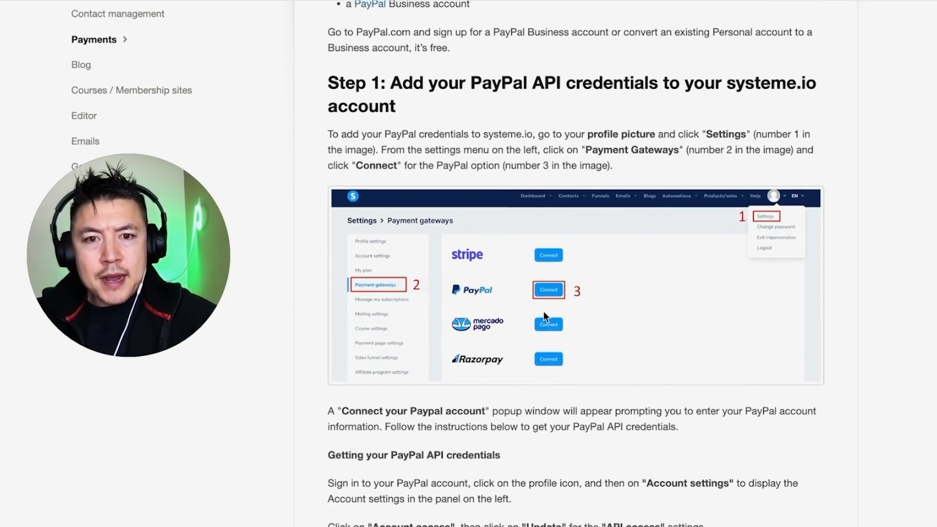
scroll("down", 3)
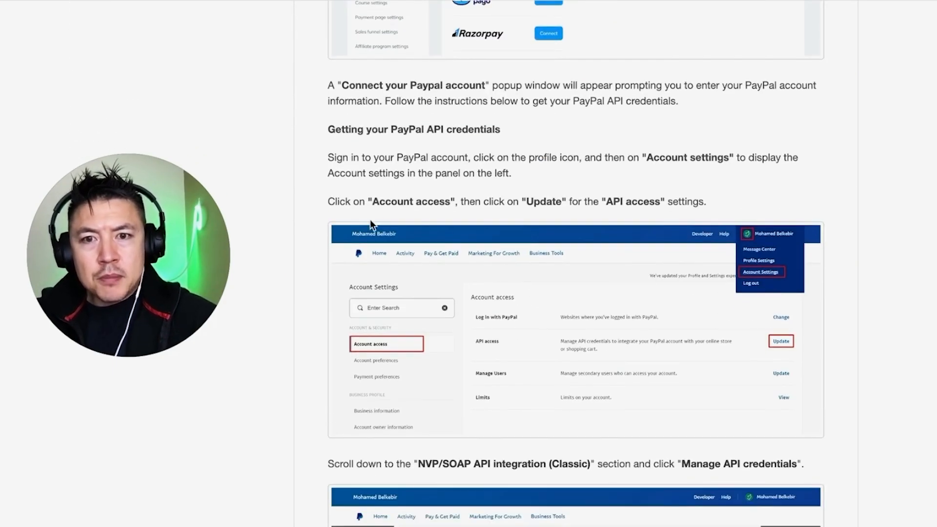
mouse_move(628, 346)
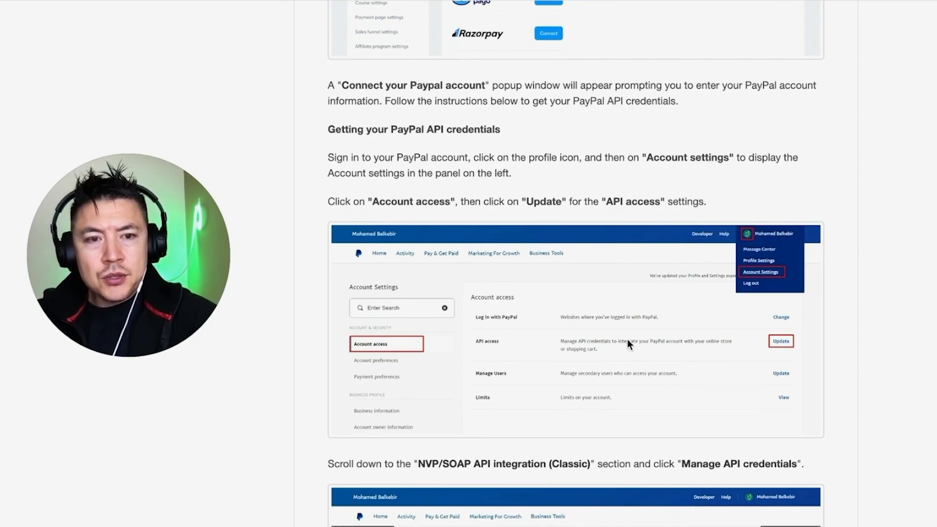
mouse_move(391, 356)
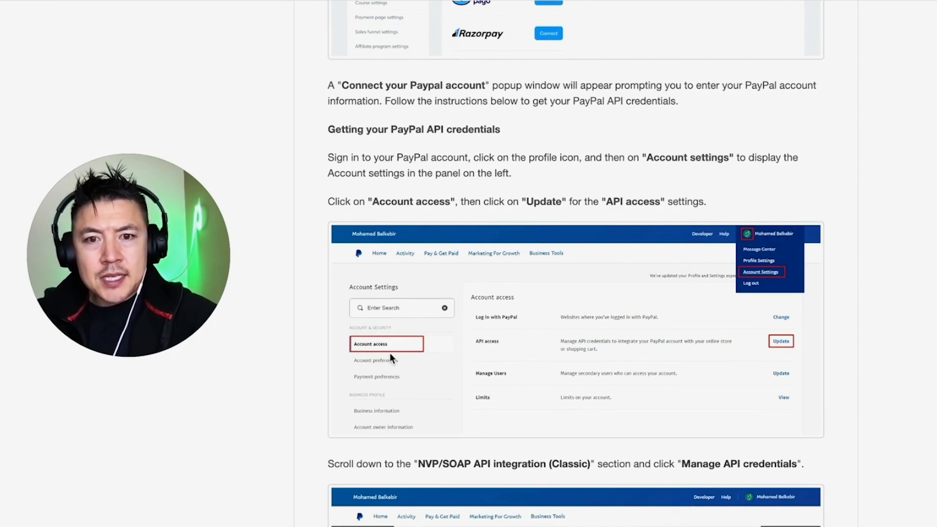
mouse_move(761, 351)
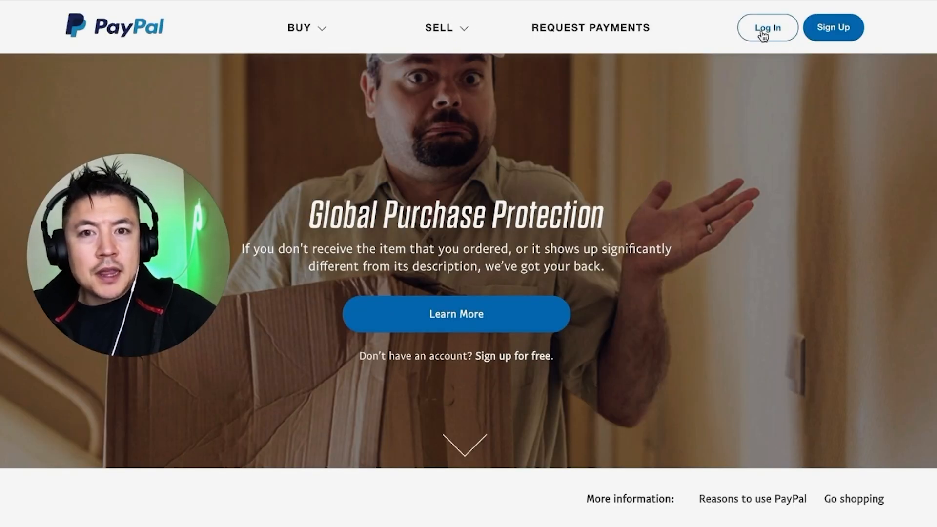
- Sign in to the PayPal business account with email and password
left_click(766, 27)
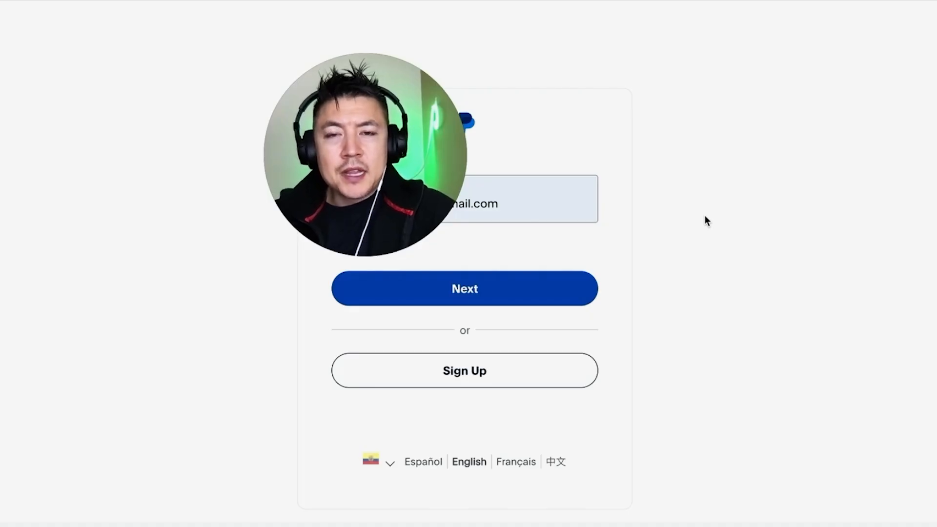
mouse_move(650, 160)
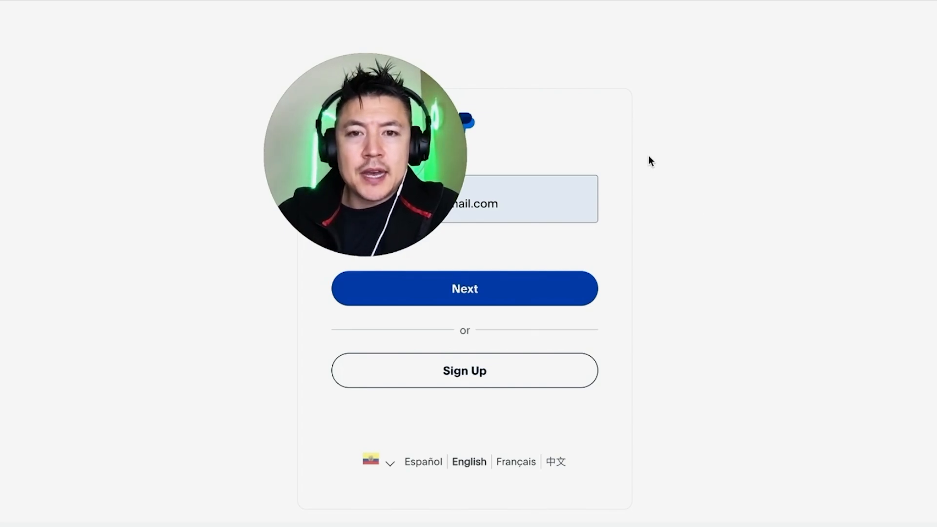
mouse_move(579, 275)
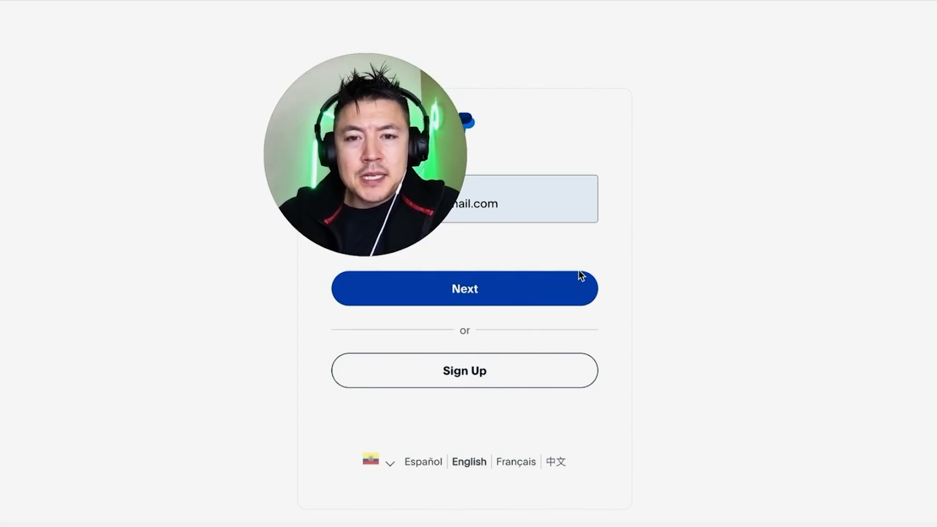
left_click(464, 288)
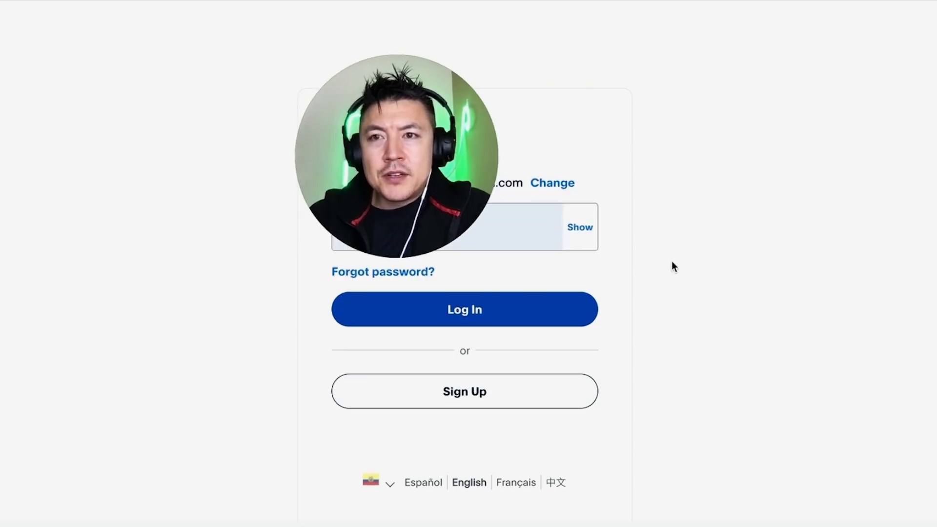
left_click(464, 309)
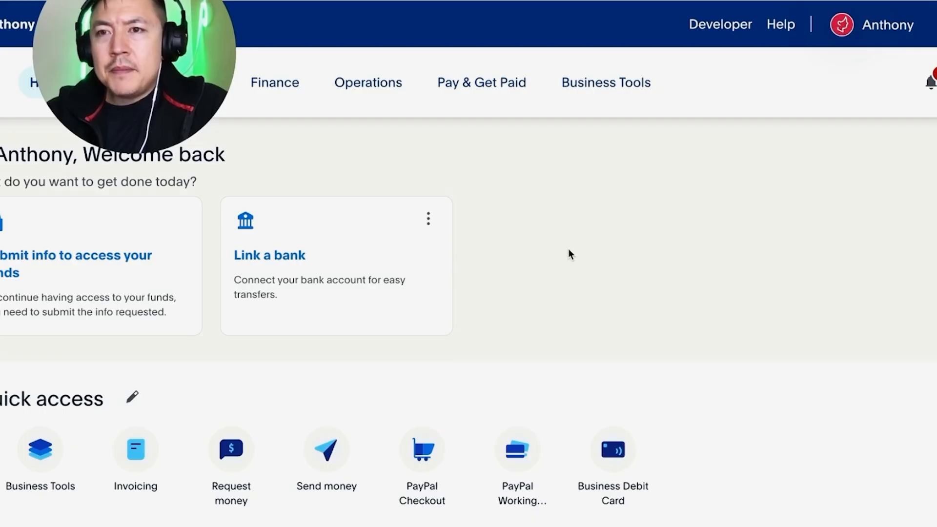
mouse_move(493, 263)
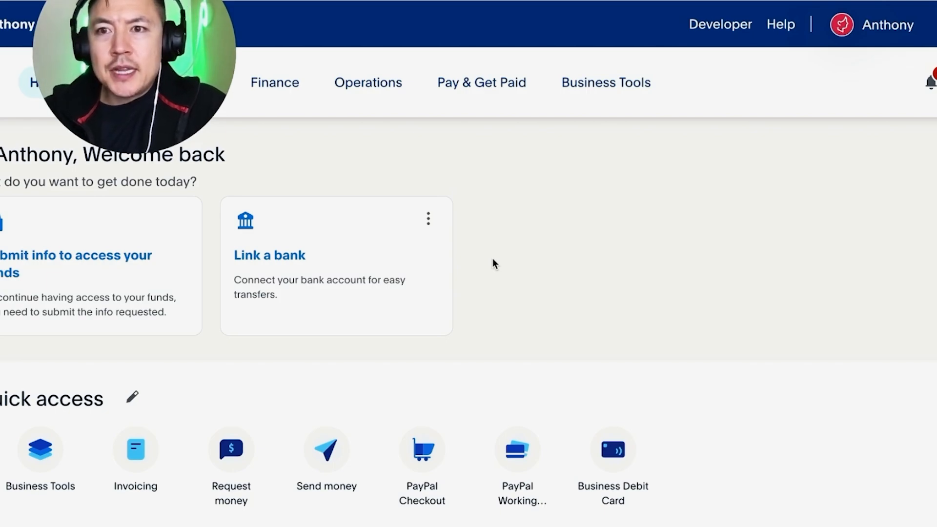
mouse_move(768, 165)
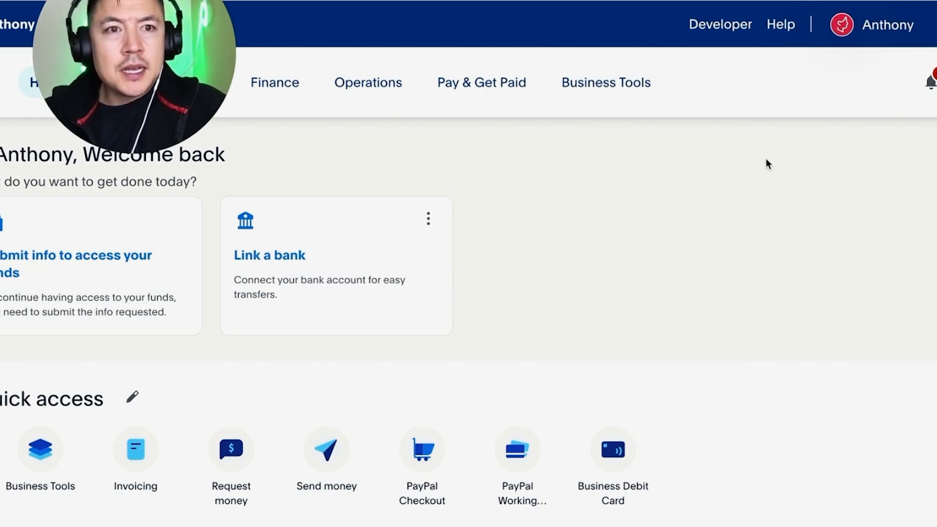
- Reach PayPal's API credentials page via Account Settings and API access Update
left_click(888, 25)
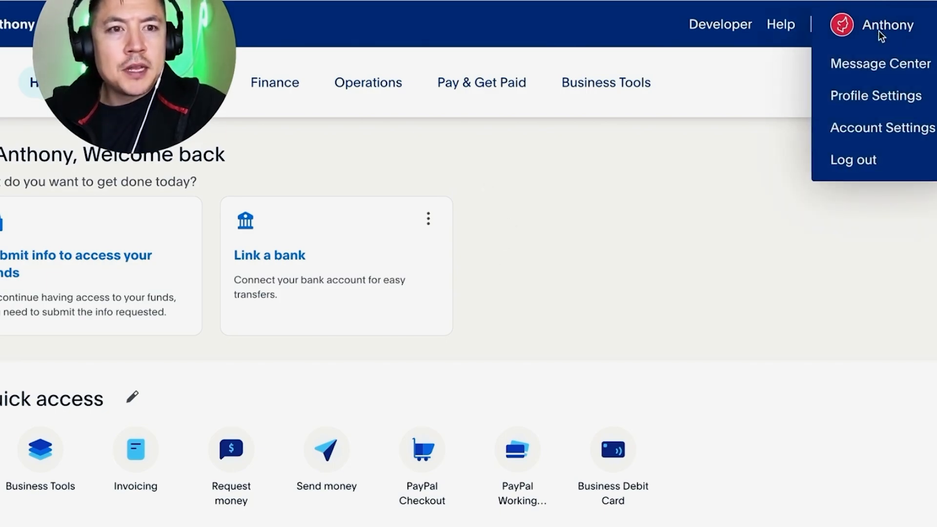
mouse_move(879, 64)
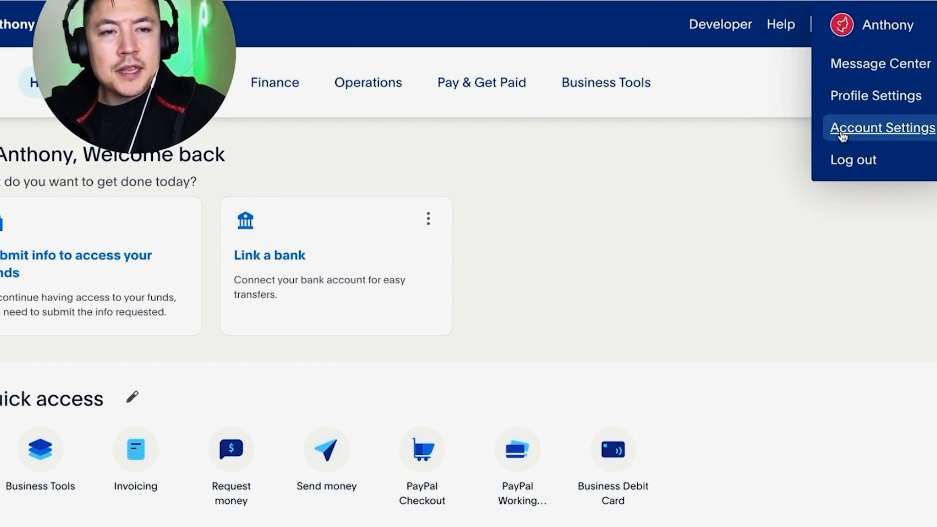
left_click(881, 127)
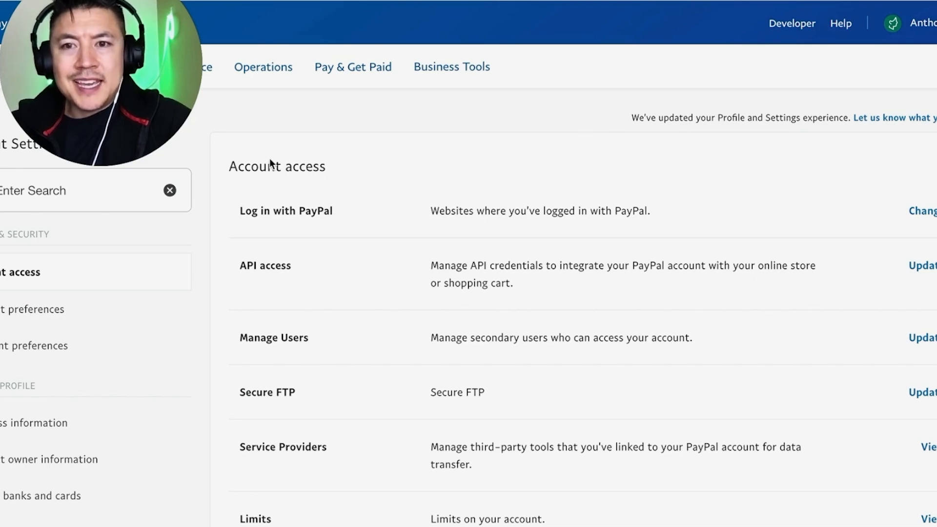
mouse_move(454, 238)
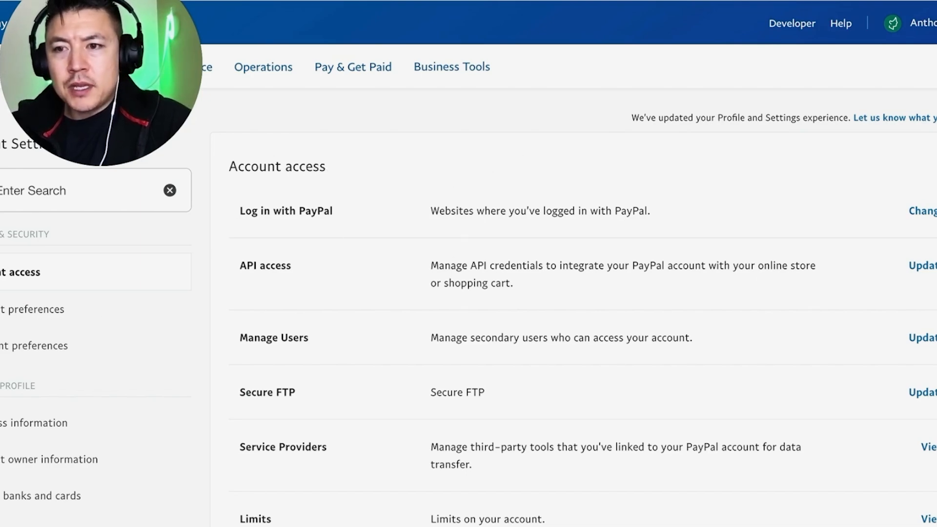
mouse_move(303, 257)
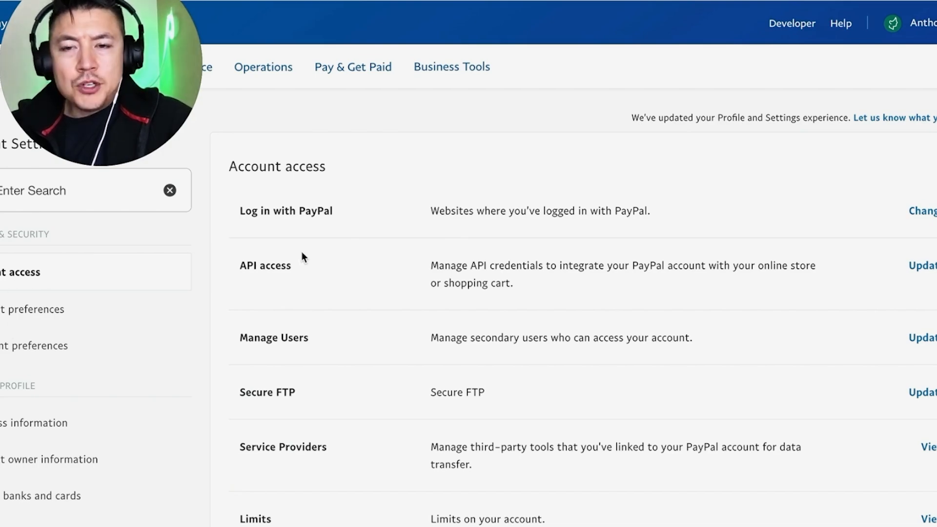
scroll("up", 3)
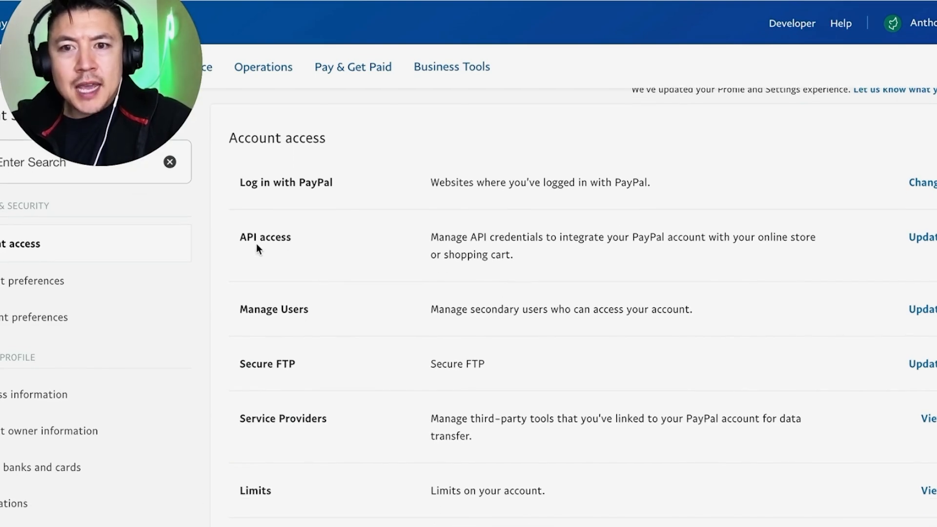
mouse_move(913, 250)
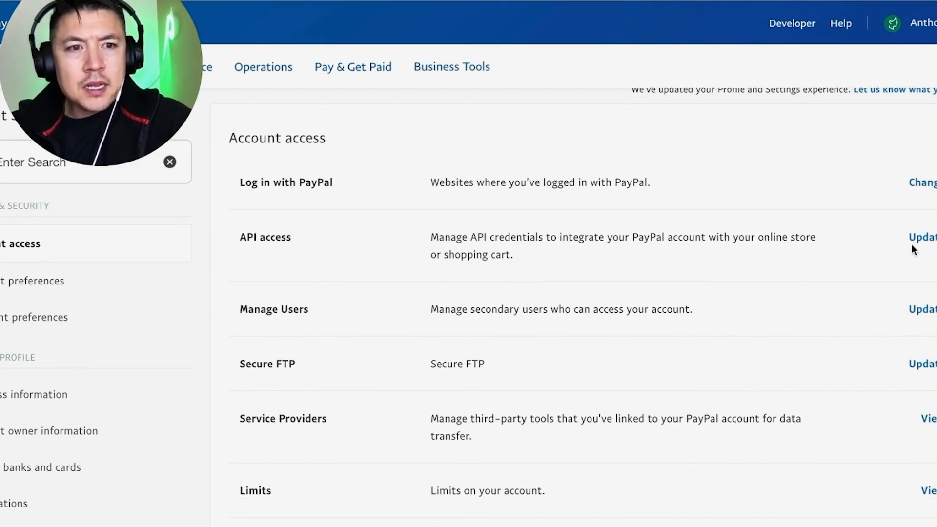
left_click(922, 237)
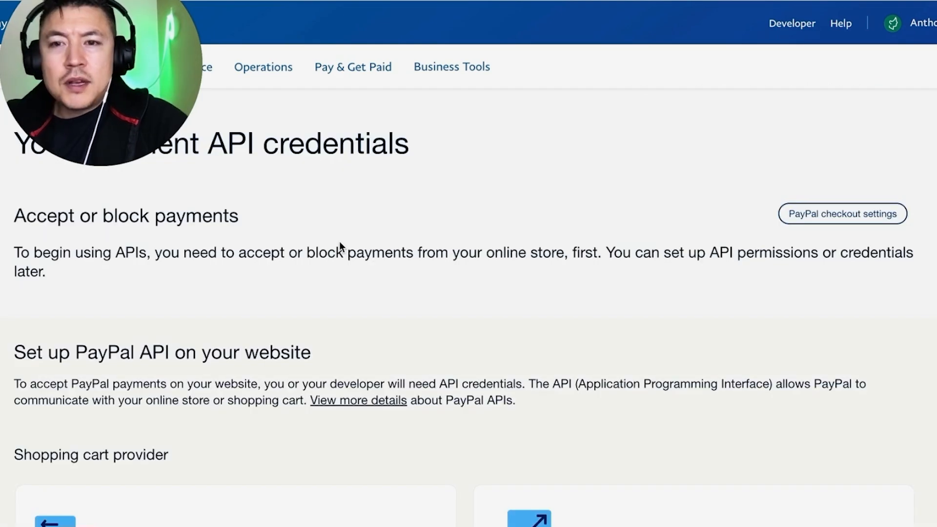
scroll("down", 3)
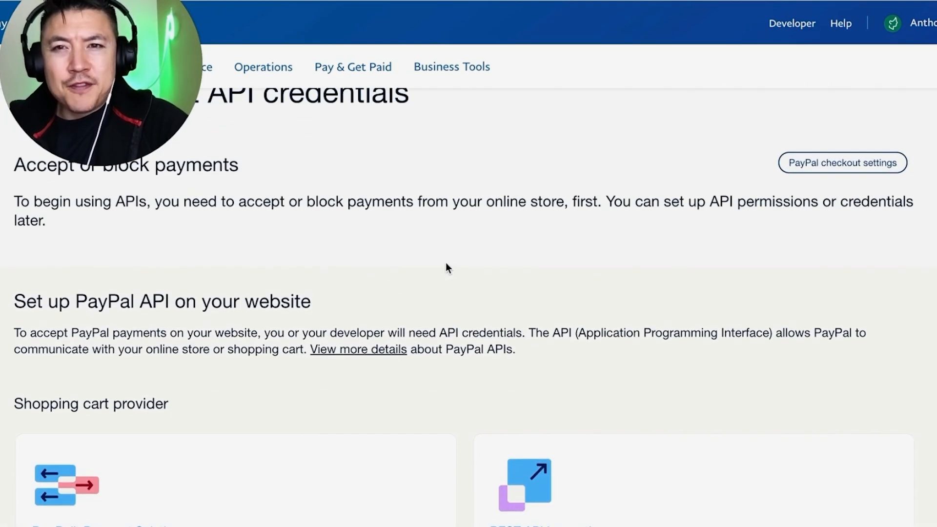
mouse_move(441, 175)
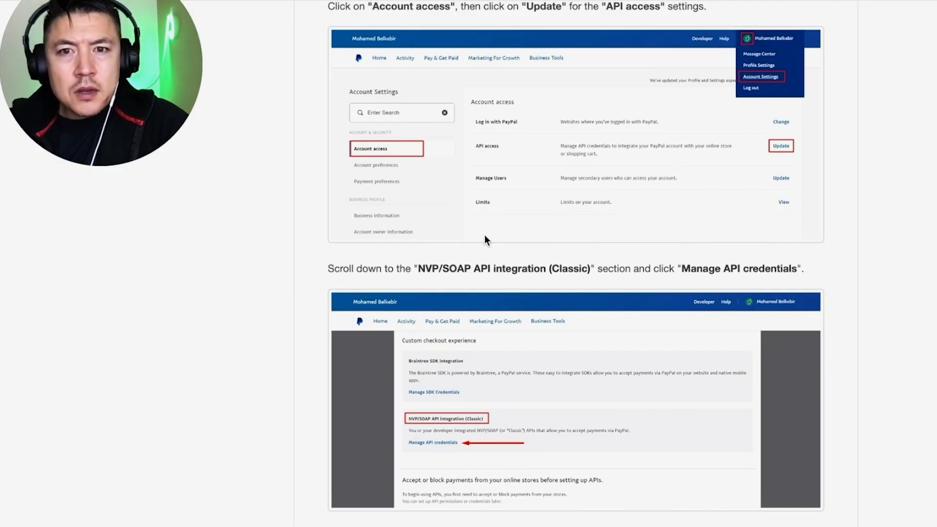
- Scroll the guide to the NVP/SOAP API Integration (Classic) step
scroll("down", 3)
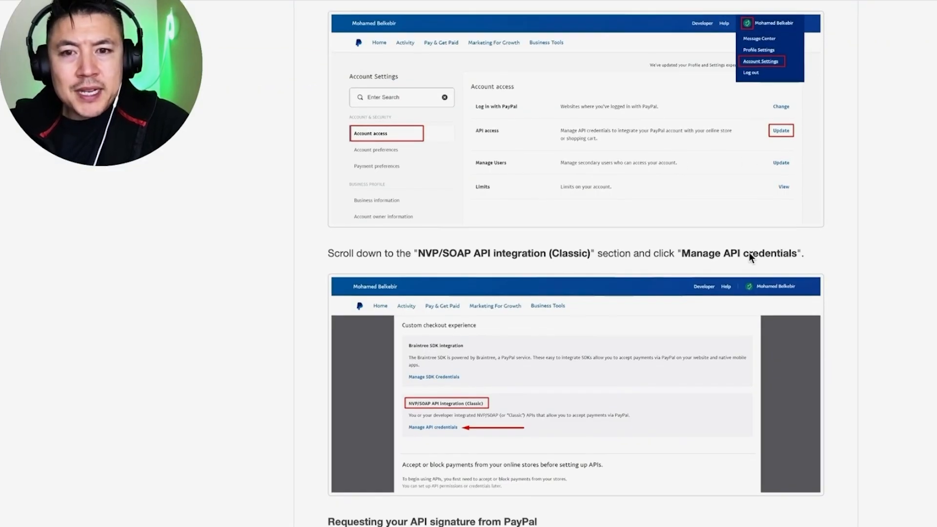
scroll("down", 3)
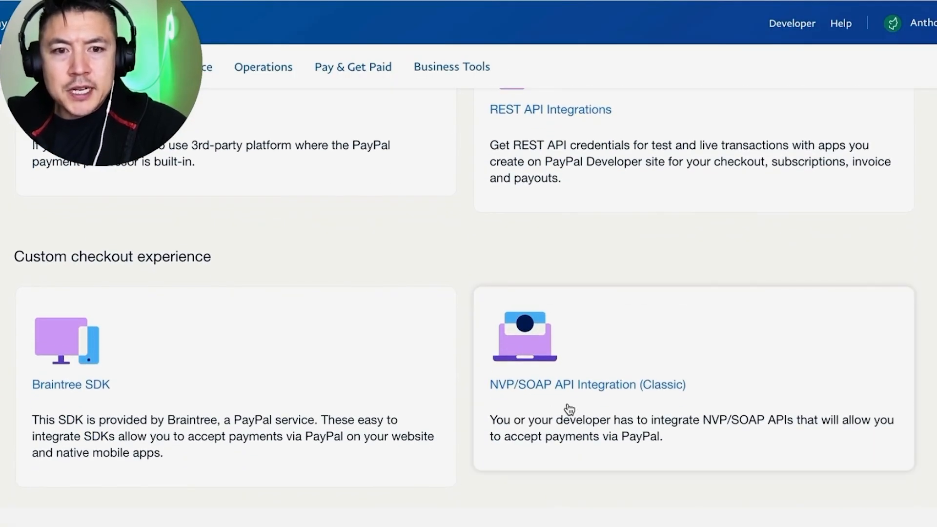
- Reveal the classic NVP/SOAP API signature credentials under Custom checkout experience
left_click(587, 383)
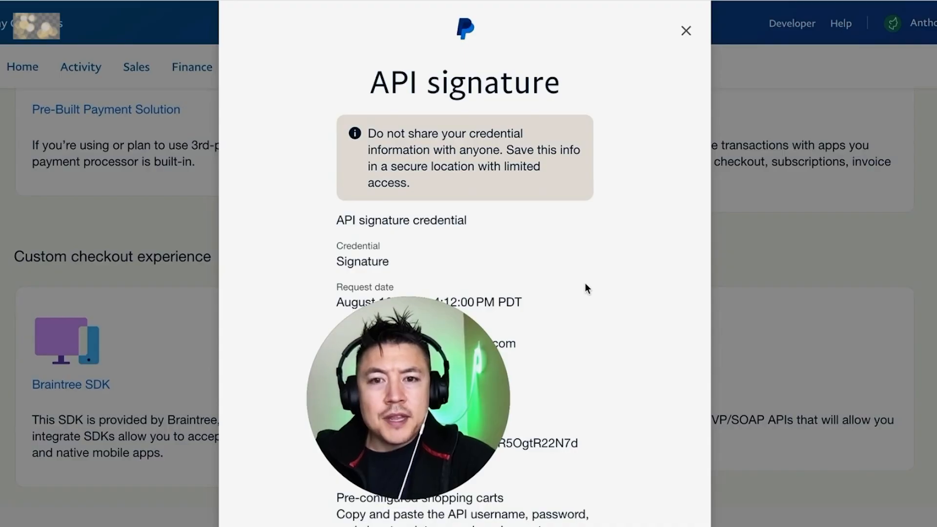
mouse_move(543, 335)
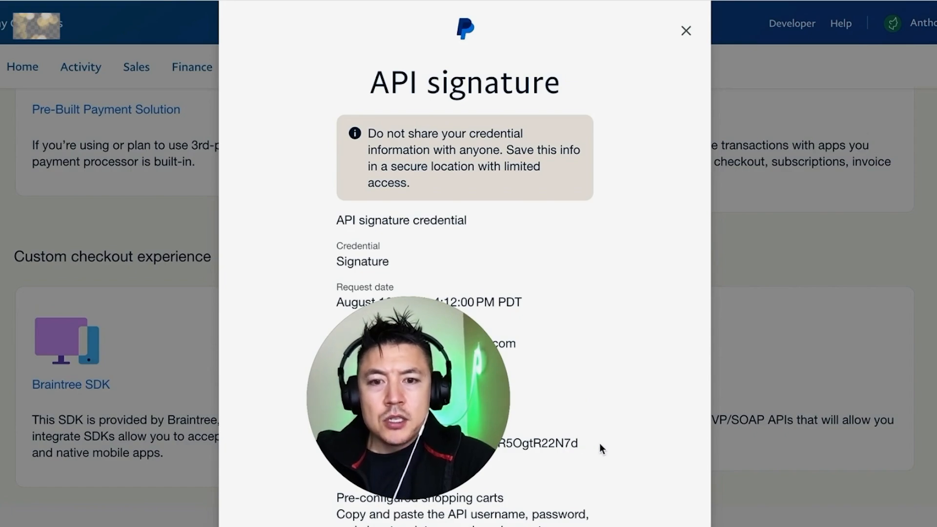
mouse_move(523, 322)
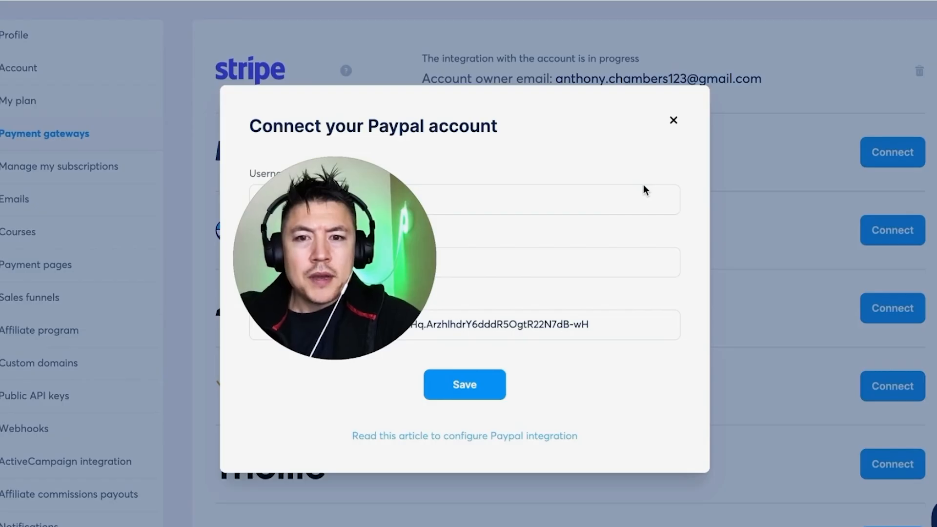
mouse_move(663, 309)
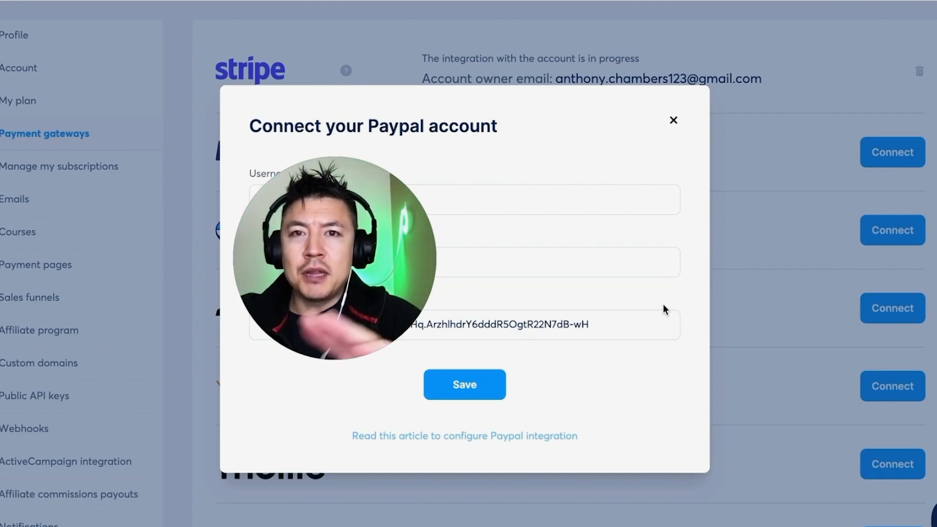
mouse_move(611, 296)
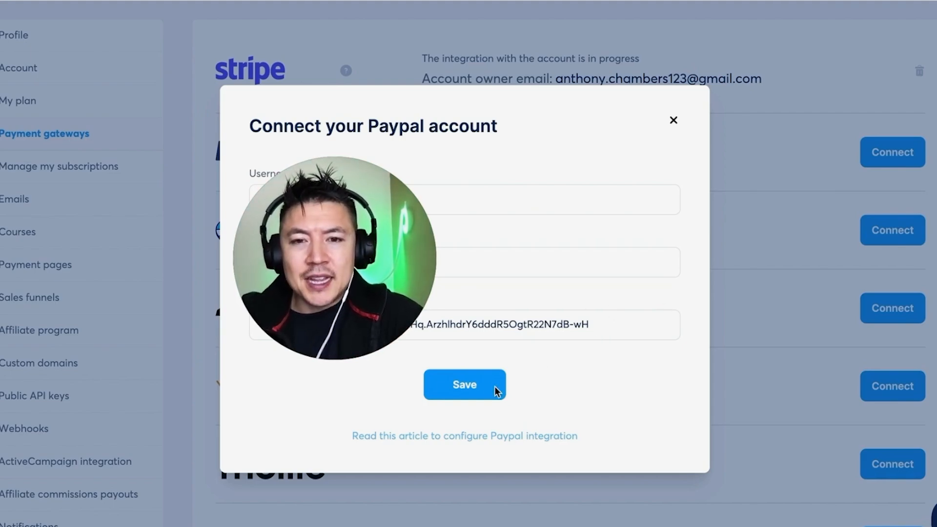
- Save the PayPal connection with the pasted API username, password and signature
left_click(463, 384)
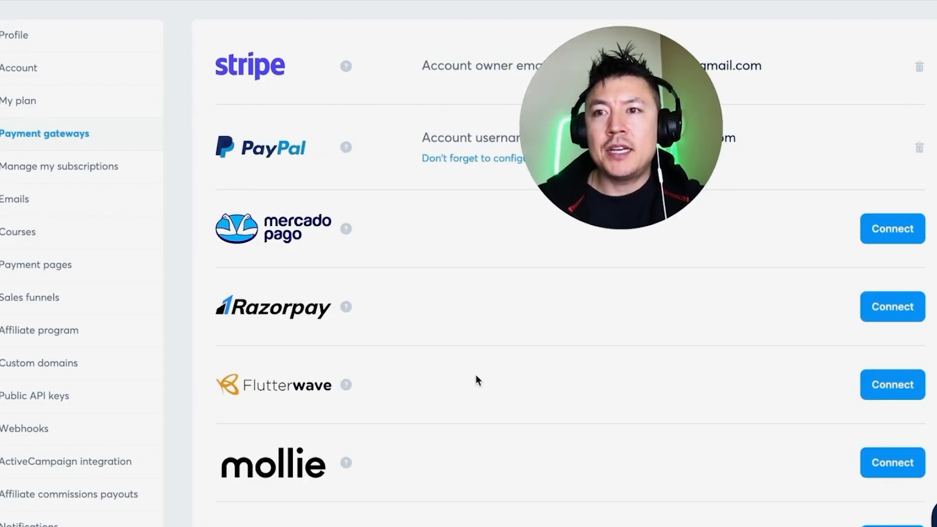
mouse_move(309, 165)
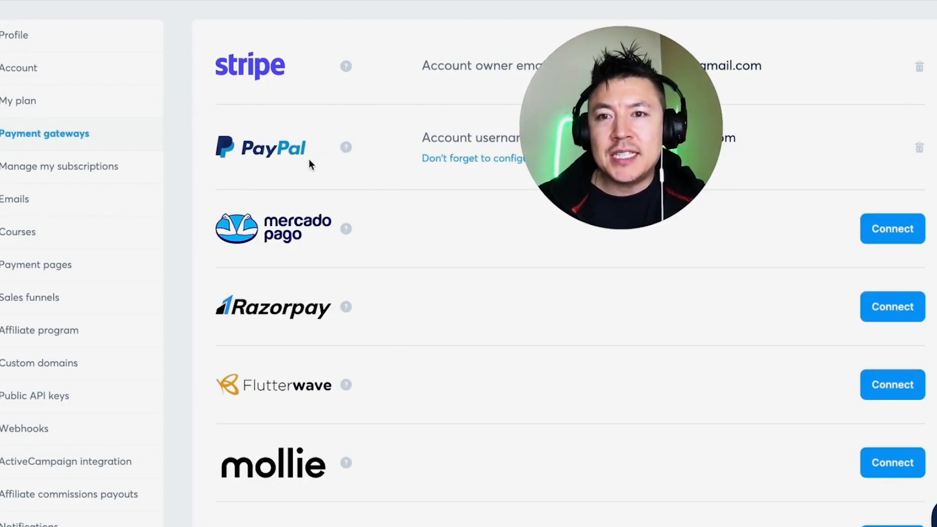
mouse_move(355, 173)
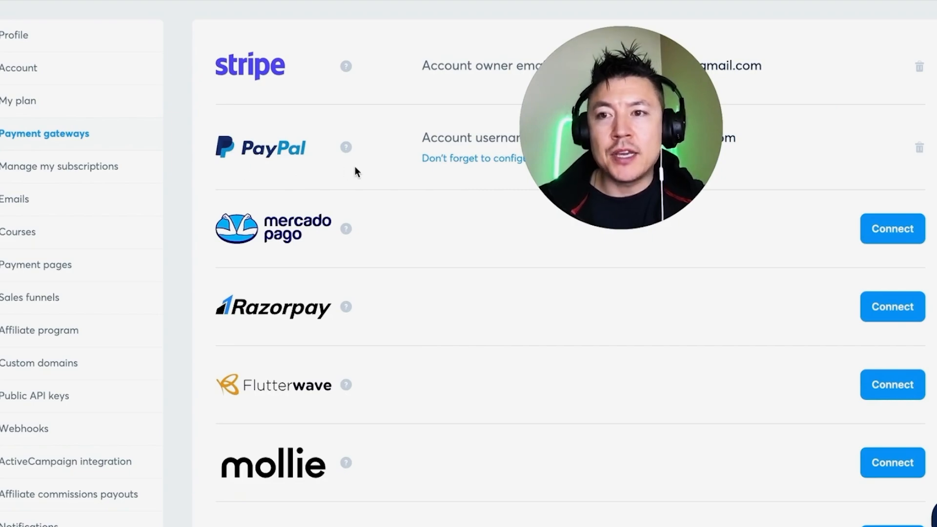
mouse_move(360, 154)
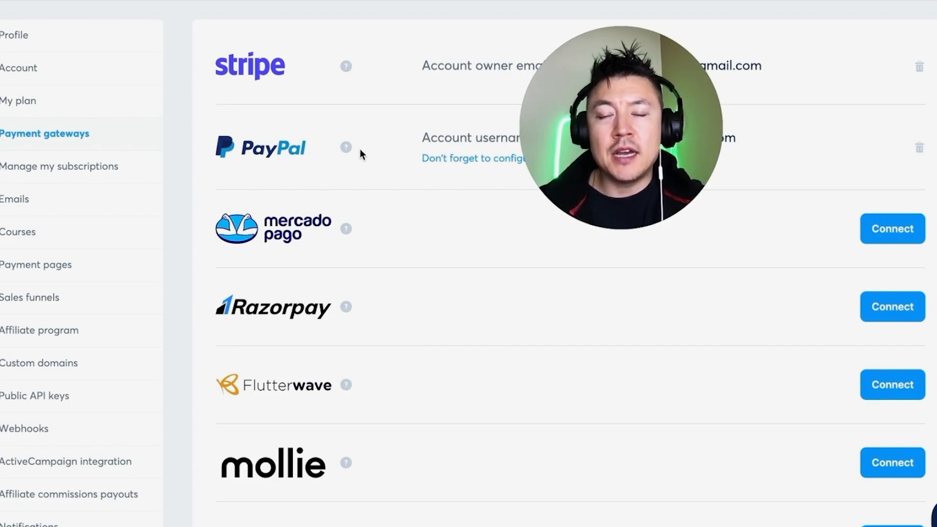